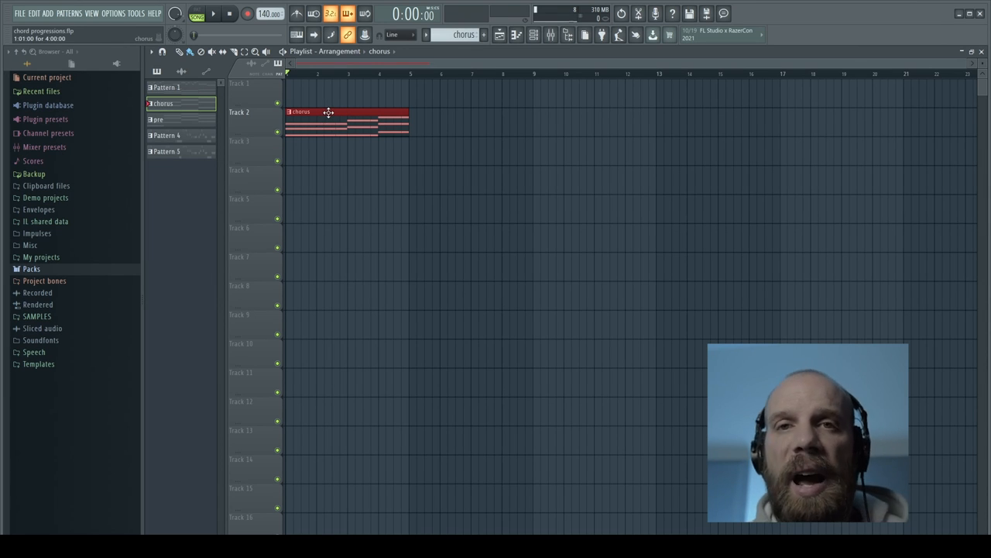
pyautogui.moveTo(322, 111)
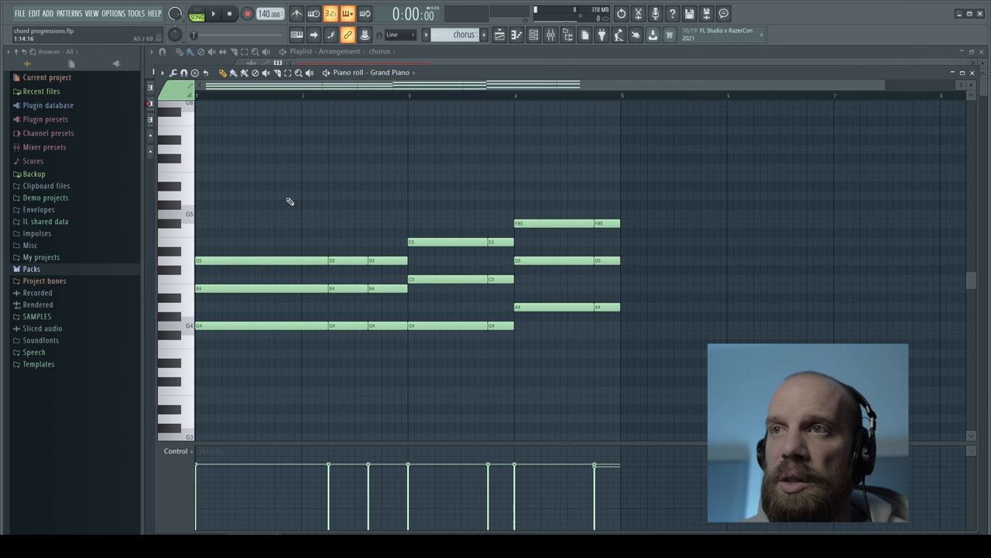
pyautogui.moveTo(277, 203)
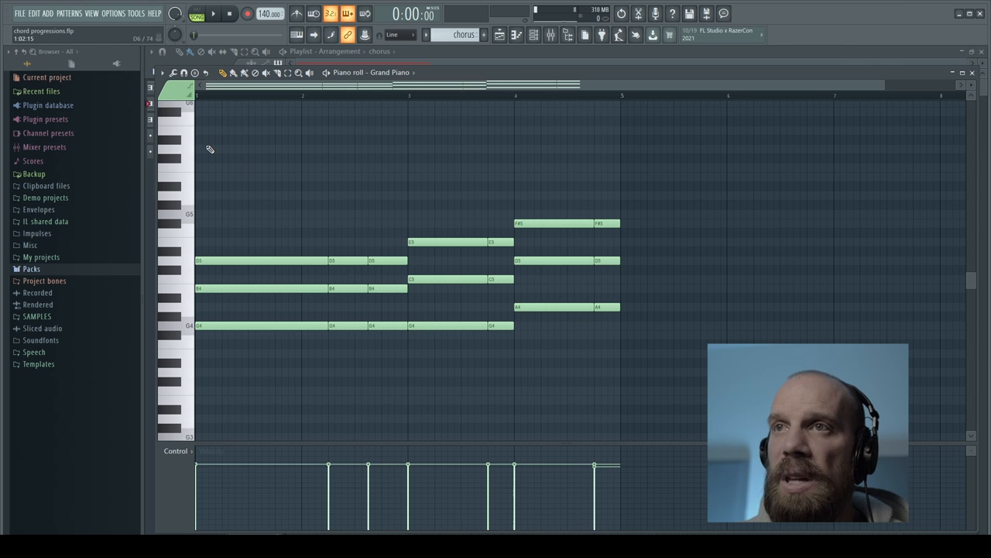
# Step: Select the G, C and D chords and duplicate them so they repeat across bars 1–9
pyautogui.moveTo(207, 154); pyautogui.dragTo(294, 163)
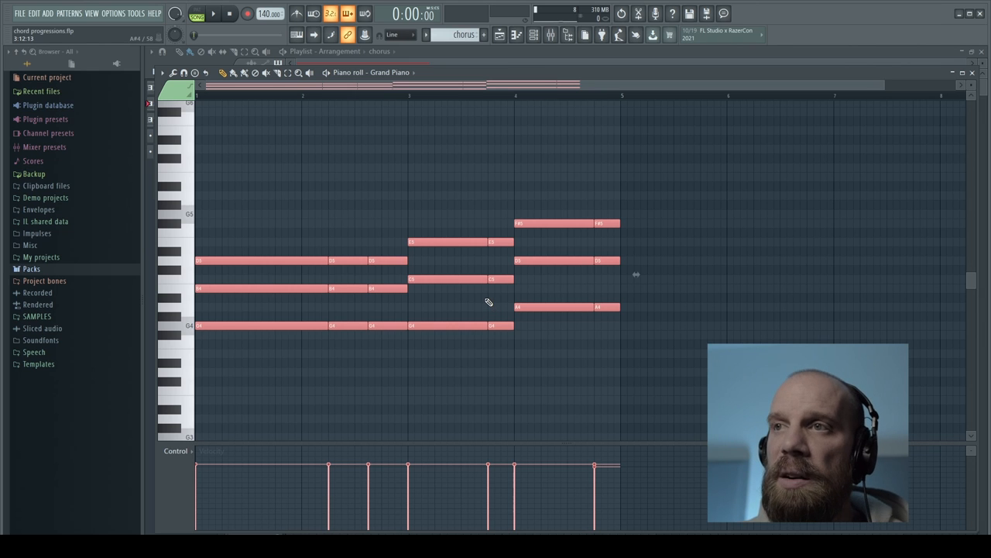
pyautogui.press('ctrl+b')
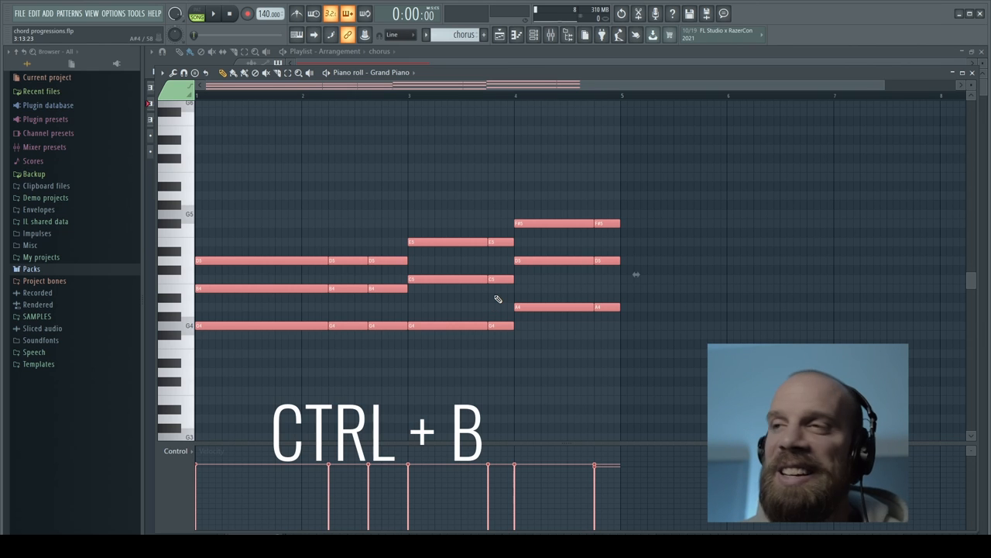
pyautogui.press('ctrl+b')
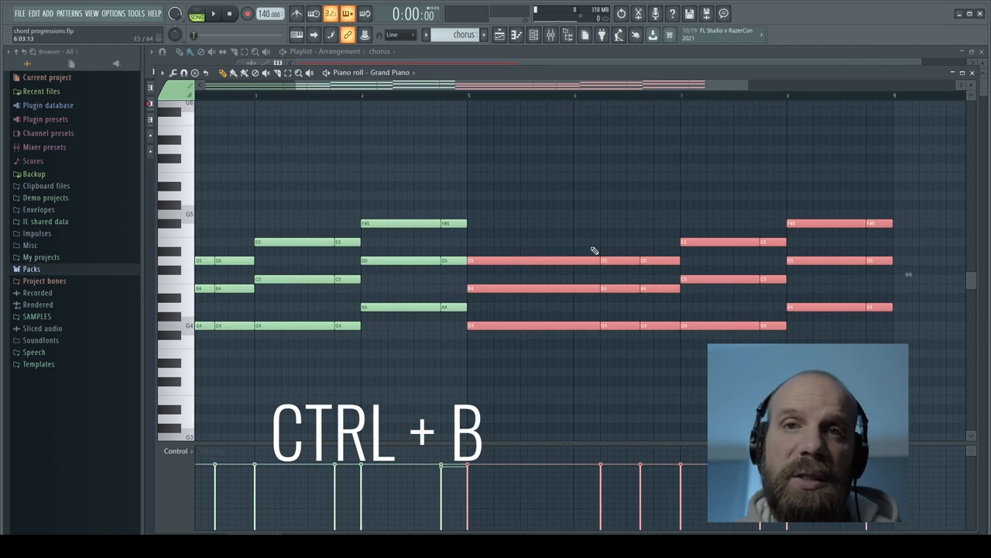
pyautogui.press('ctrl+b')
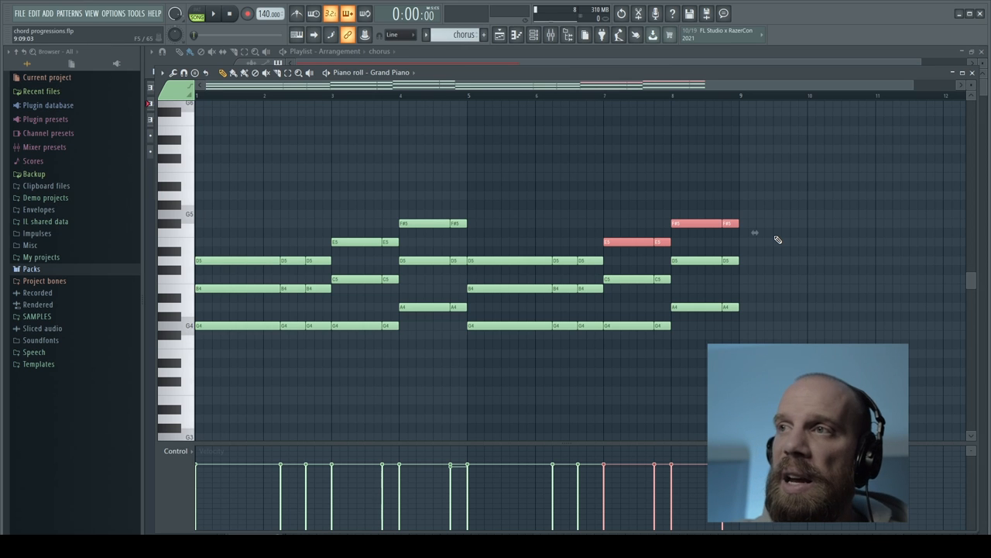
pyautogui.moveTo(790, 199)
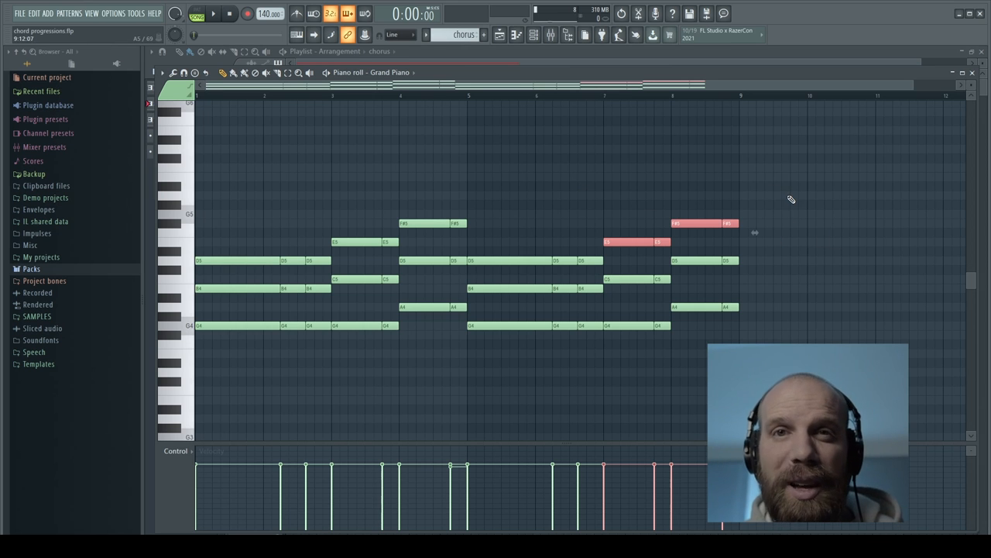
pyautogui.moveTo(768, 252)
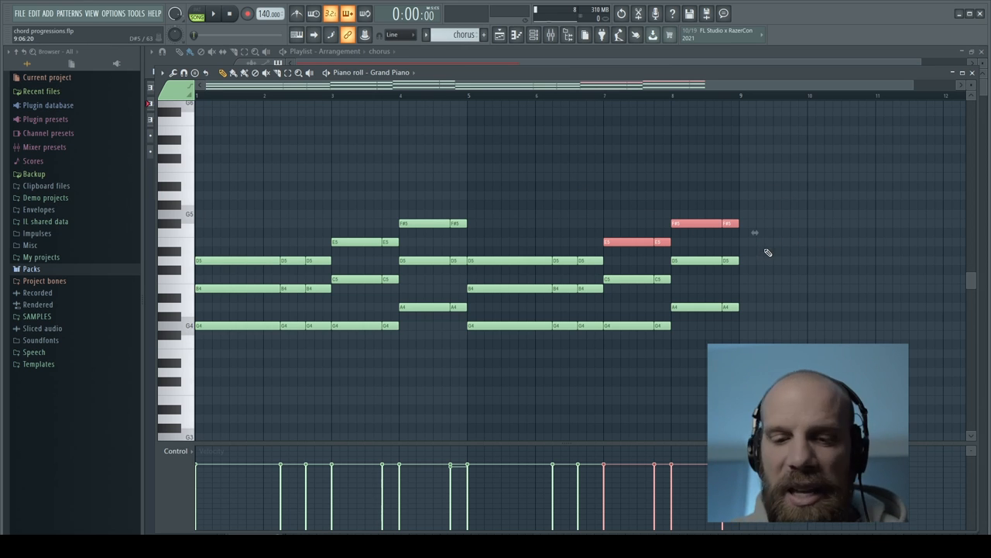
# Step: Drop the top E5 and F#5 of the last two chords an octave to E4 and F#4
pyautogui.press('ctrl+down')
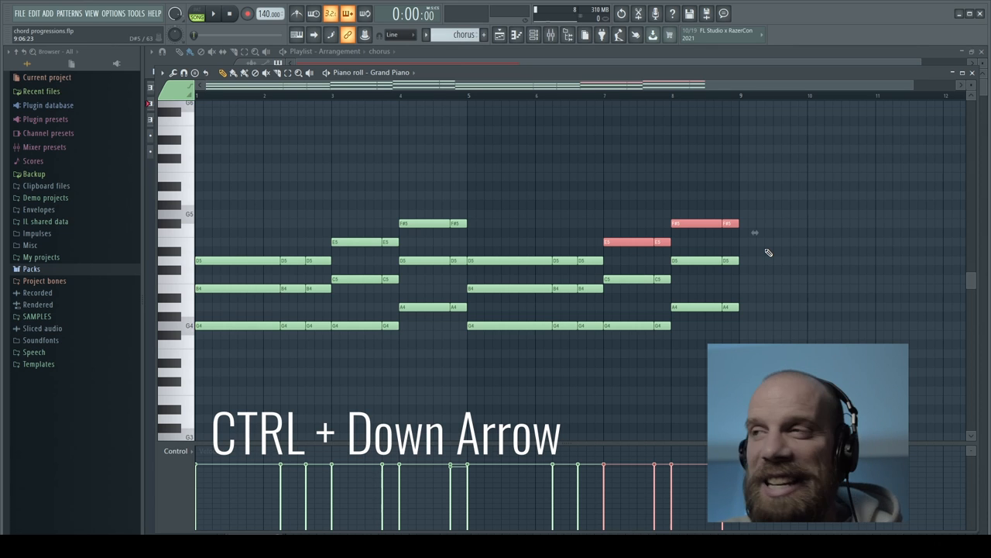
pyautogui.press('ctrl+down')
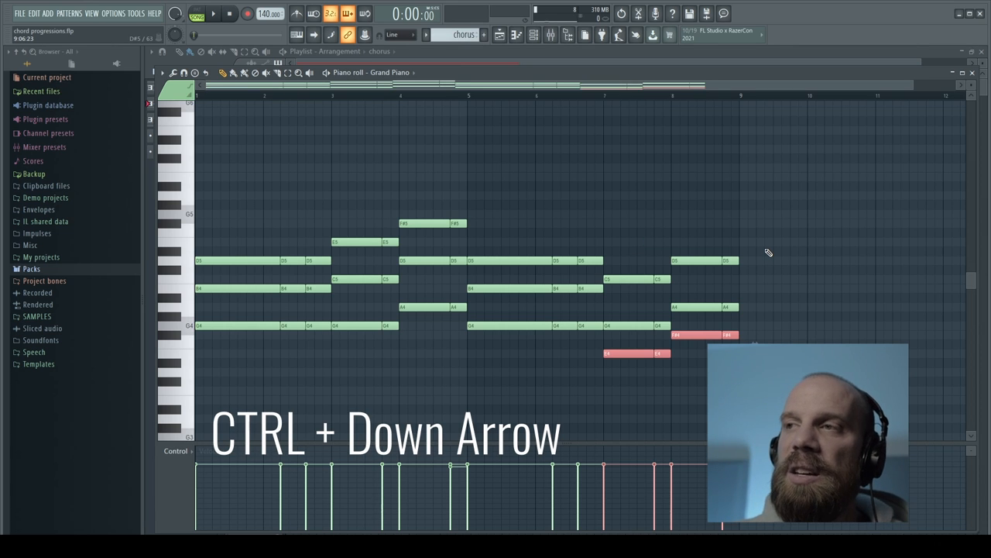
pyautogui.press('ctrl+down')
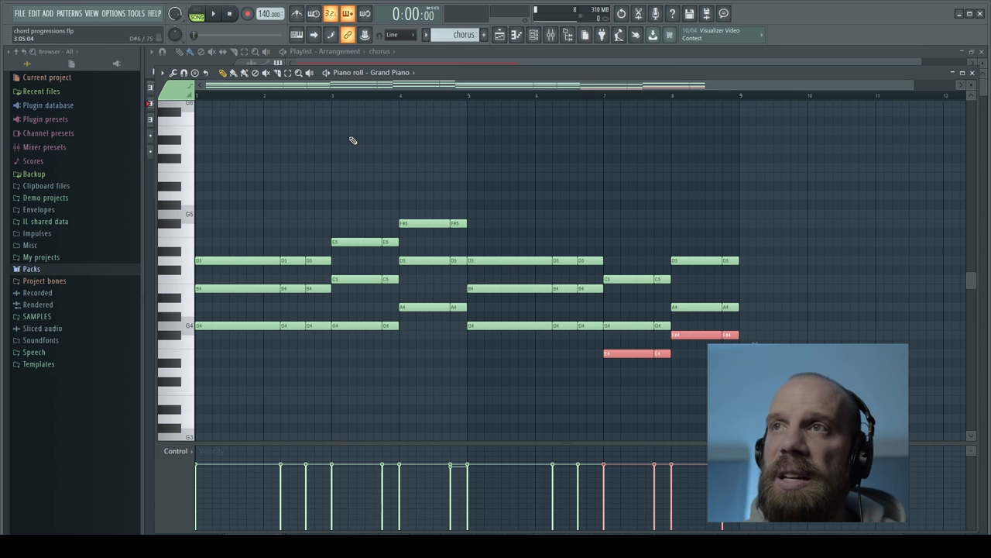
pyautogui.click(213, 14)
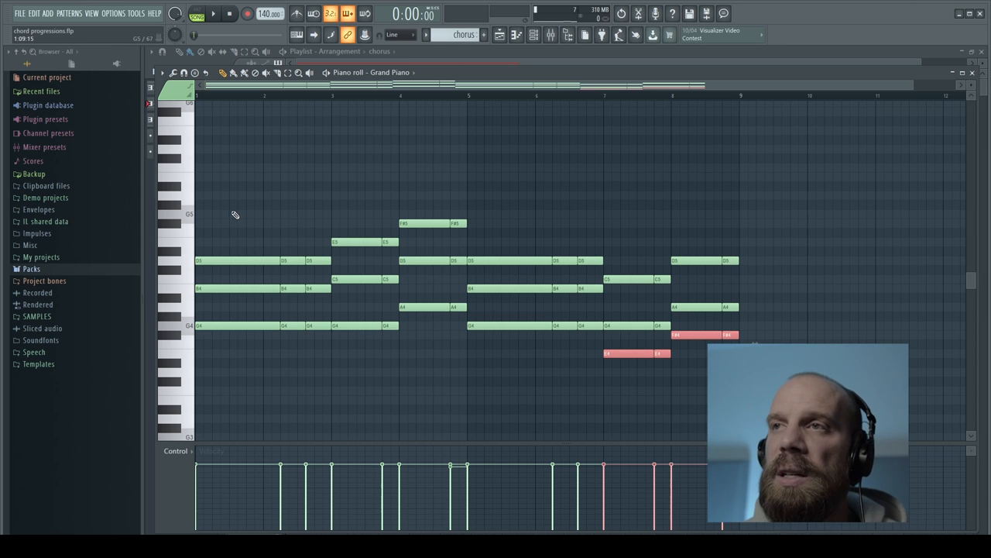
pyautogui.moveTo(304, 178)
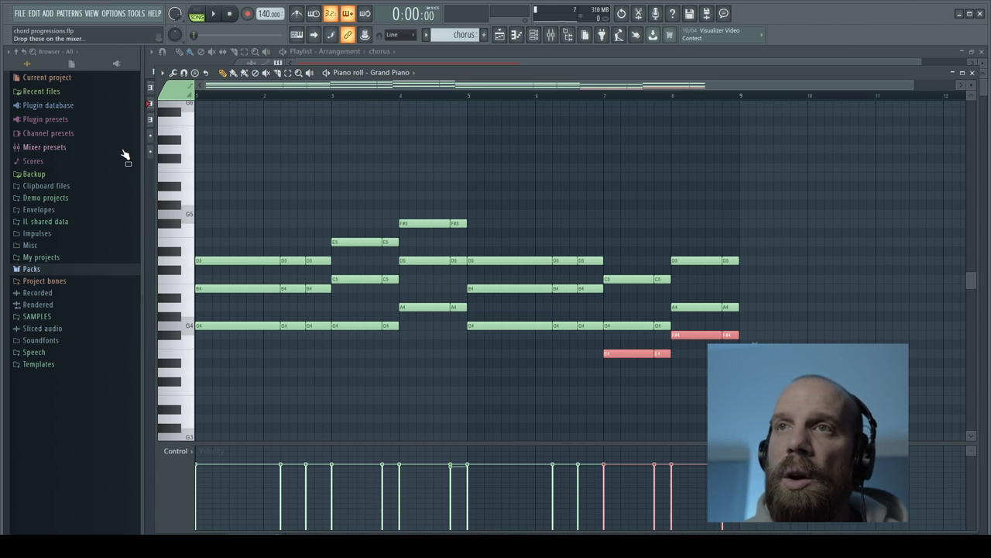
pyautogui.click(162, 72)
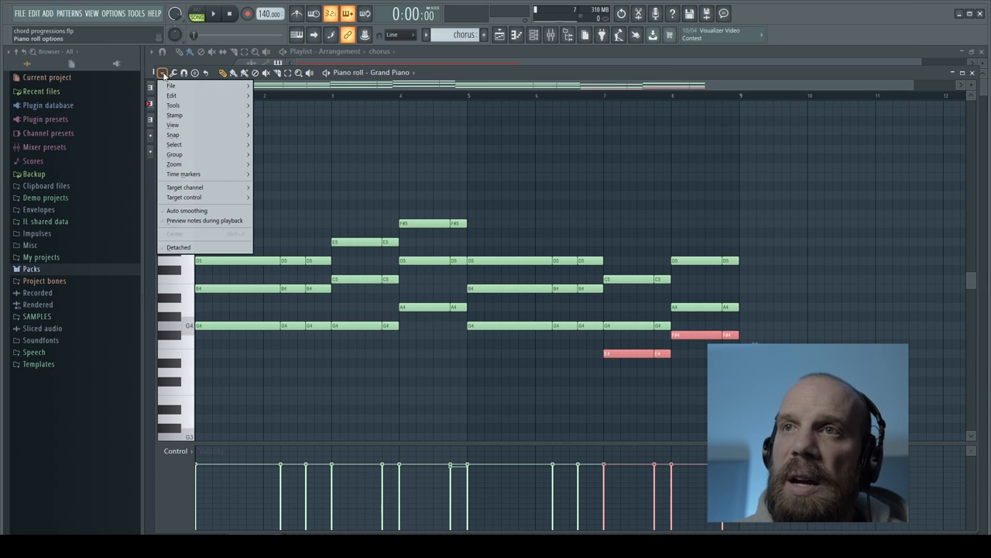
pyautogui.click(172, 125)
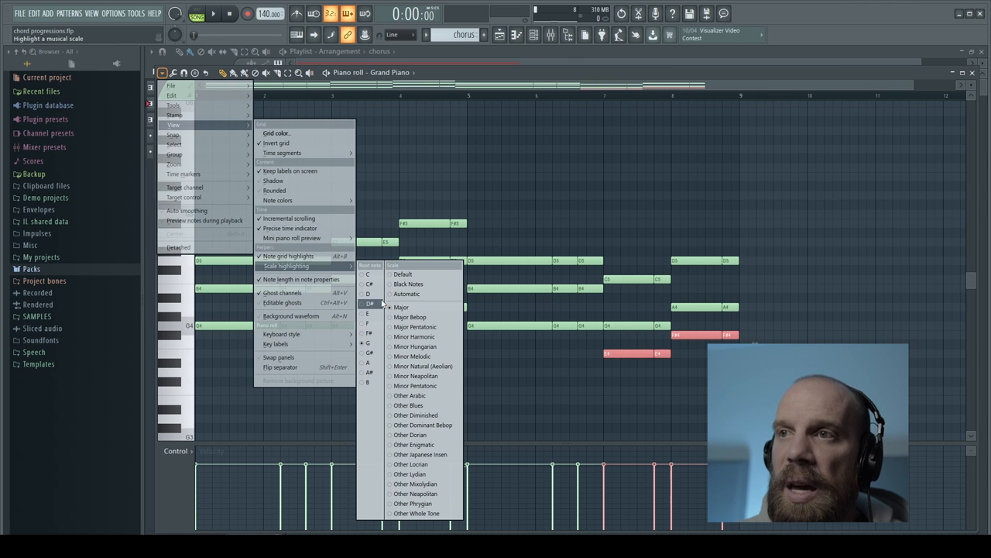
pyautogui.click(401, 307)
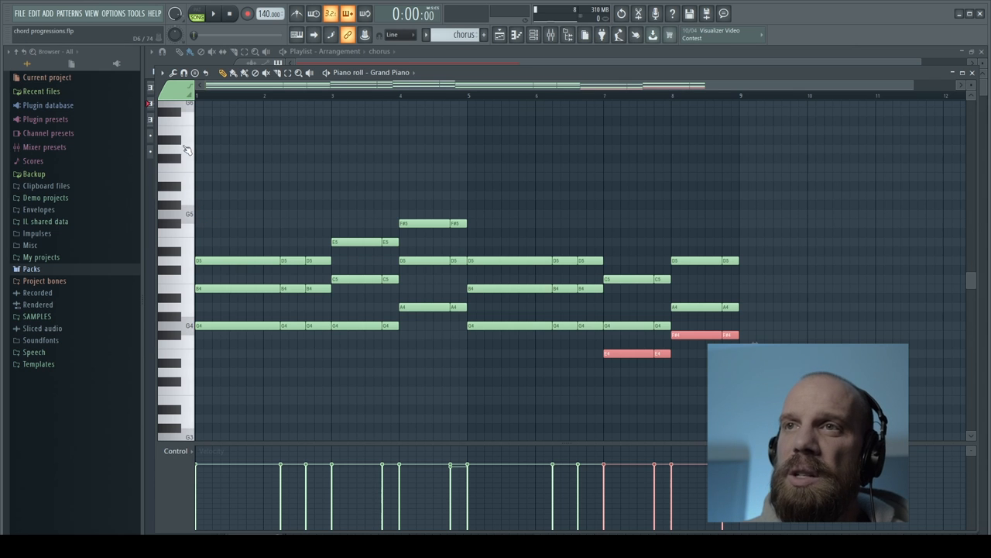
# Step: Scroll the piano roll to the sixth octave for the first D6 and E6 melody notes
pyautogui.scroll(-3)
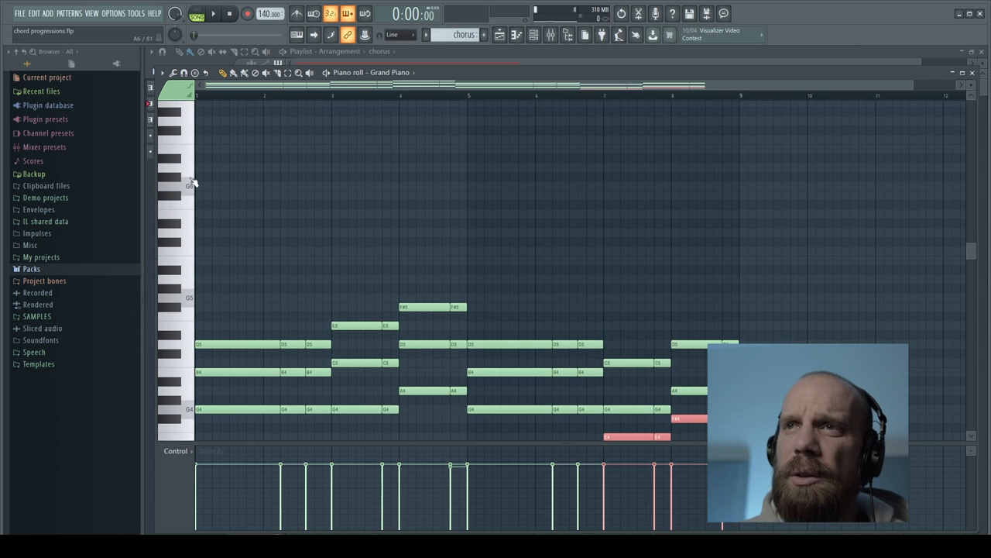
pyautogui.scroll(-3)
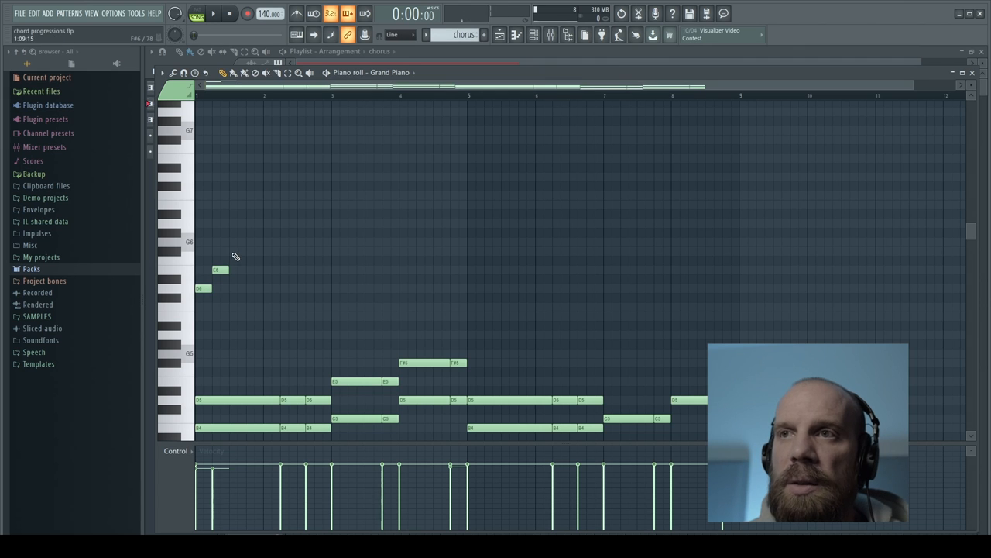
# Step: Record the short-note melody over the chords across bars 1–9 and play it back
pyautogui.click(236, 250)
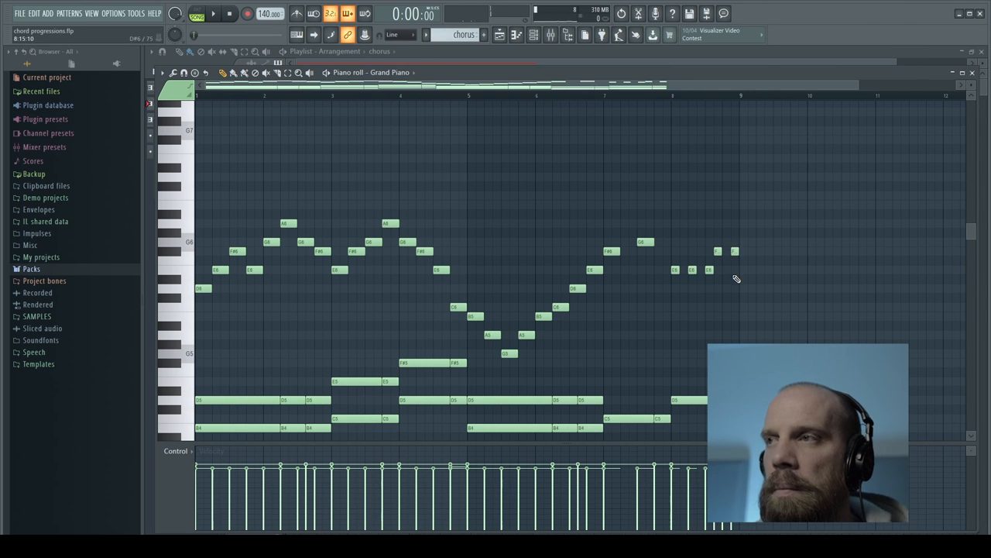
pyautogui.click(214, 14)
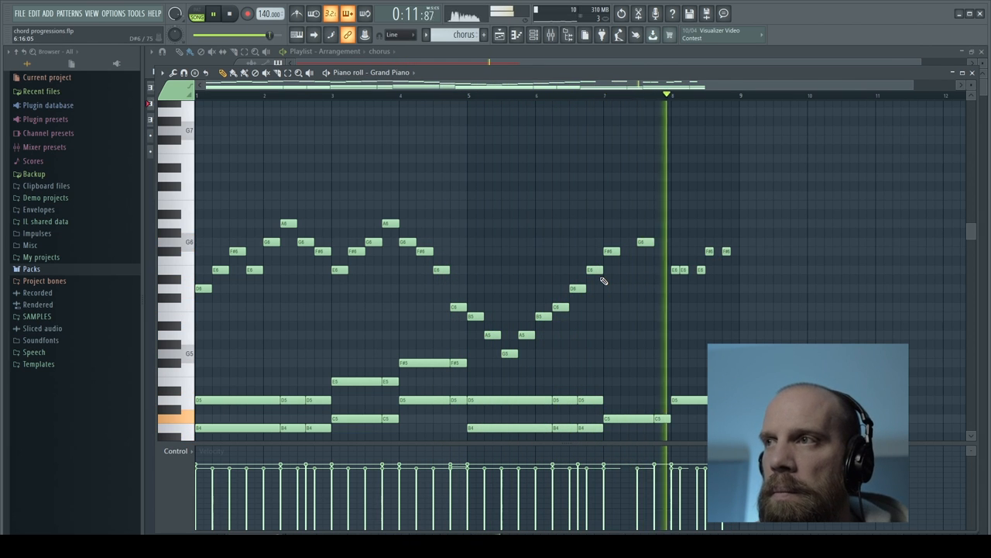
# Step: Stop playback of the chorus pattern
pyautogui.click(229, 13)
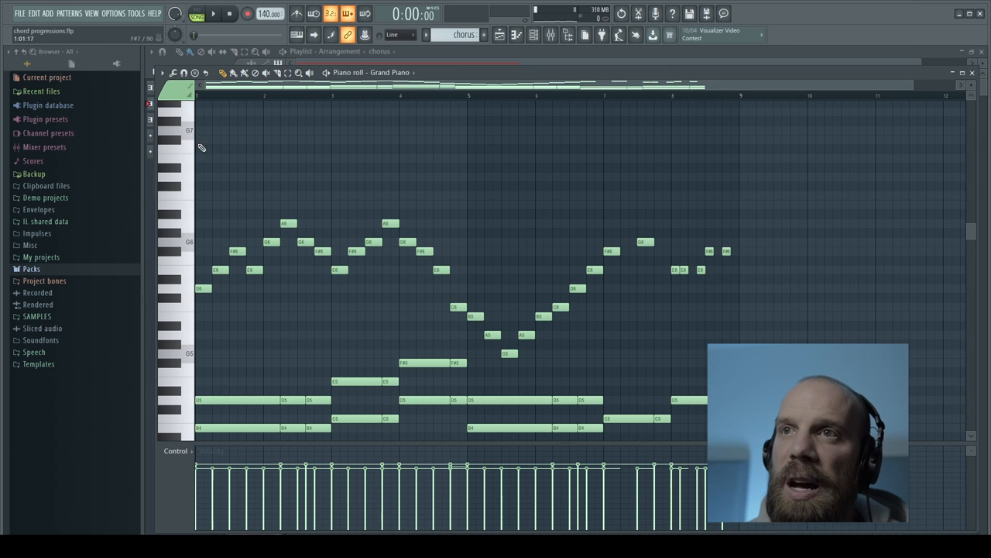
pyautogui.moveTo(352, 183)
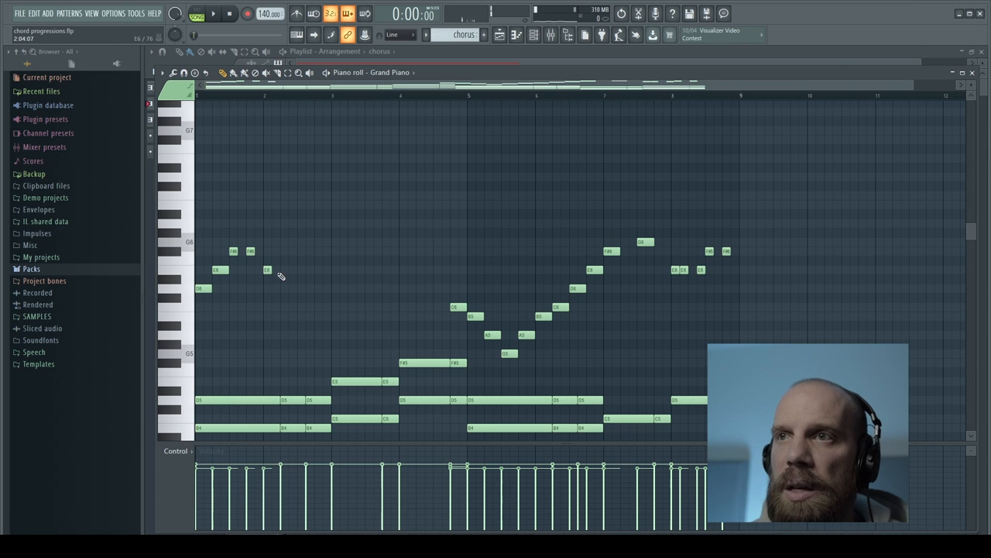
# Step: Trim the melody to a bar 1–3 phrase ending on longer E6 and D6 notes
pyautogui.click(267, 269)
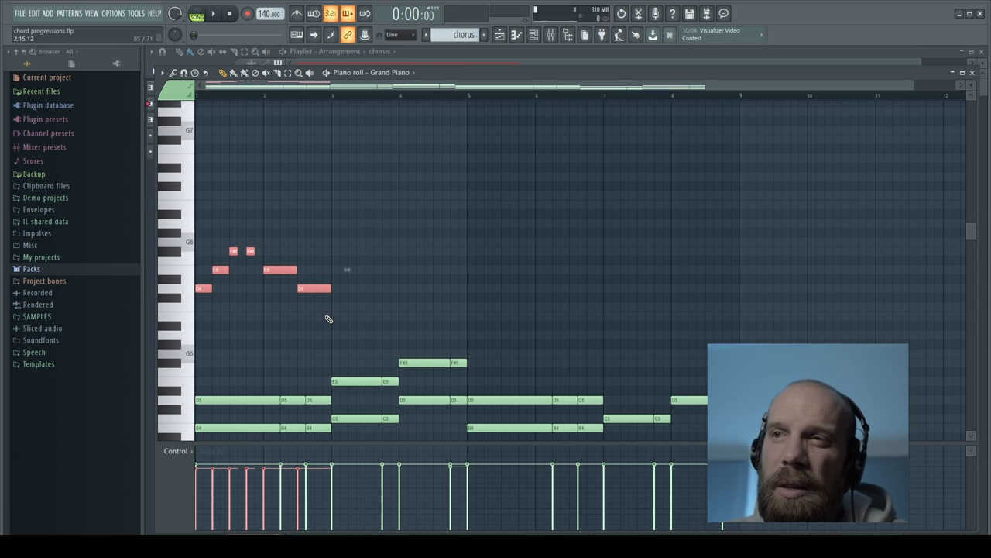
pyautogui.moveTo(148, 280)
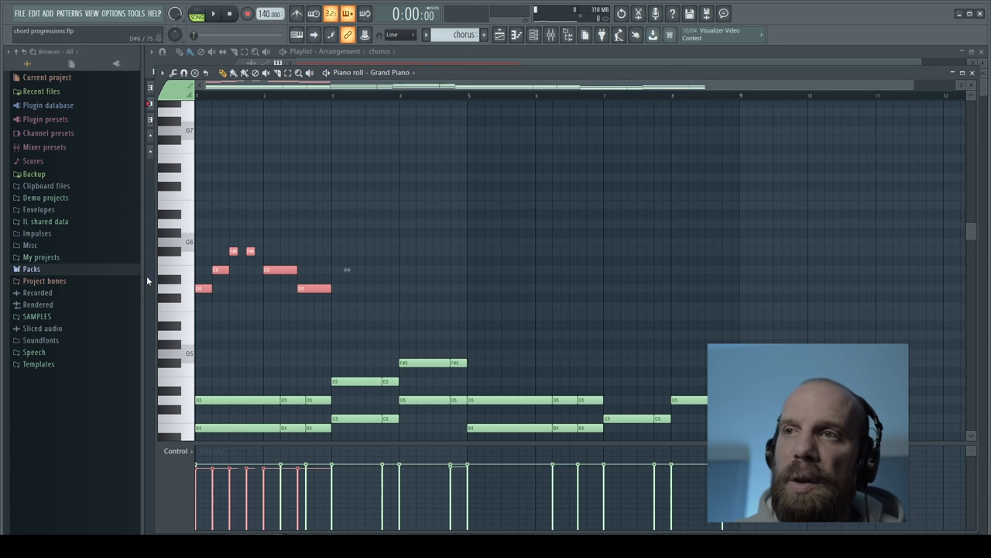
pyautogui.scroll(-3)
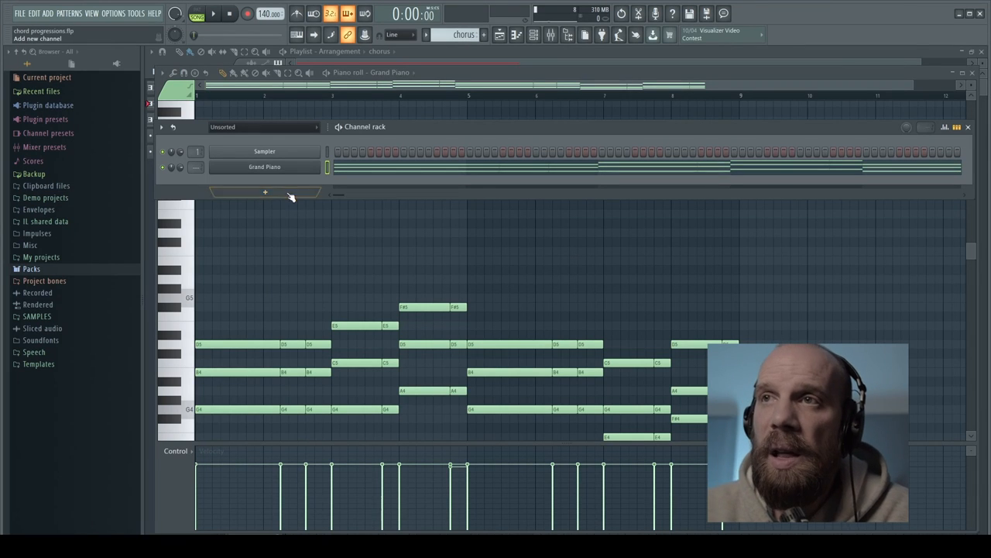
# Step: Add a Grand Piano #2 channel and close its DirectWave plugin window
pyautogui.rightClick(264, 167)
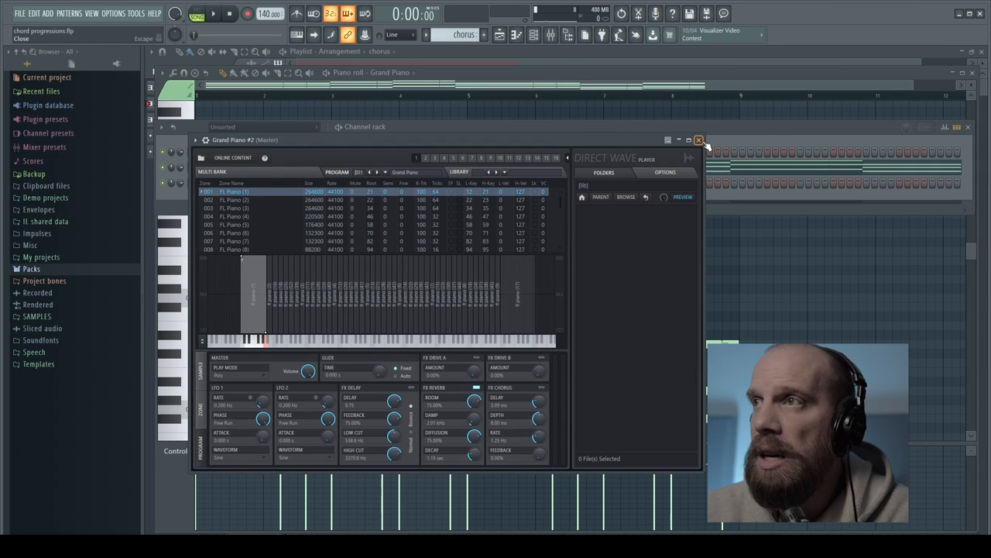
pyautogui.click(699, 140)
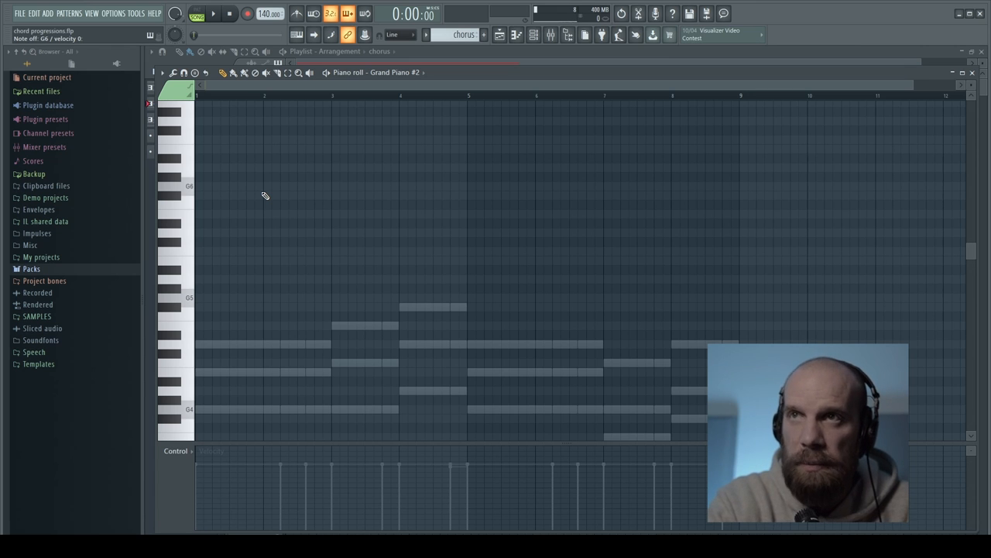
pyautogui.click(213, 14)
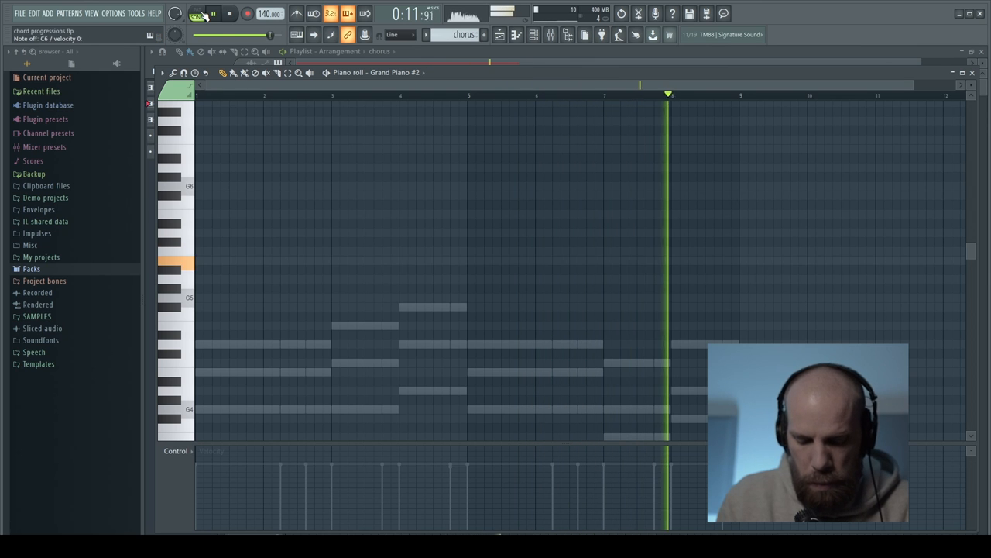
pyautogui.click(229, 13)
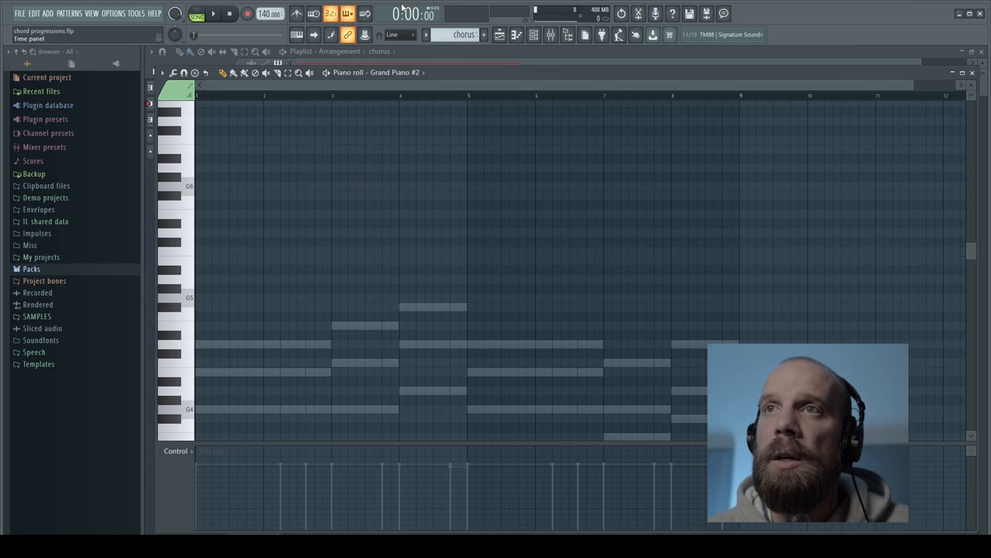
pyautogui.click(248, 14)
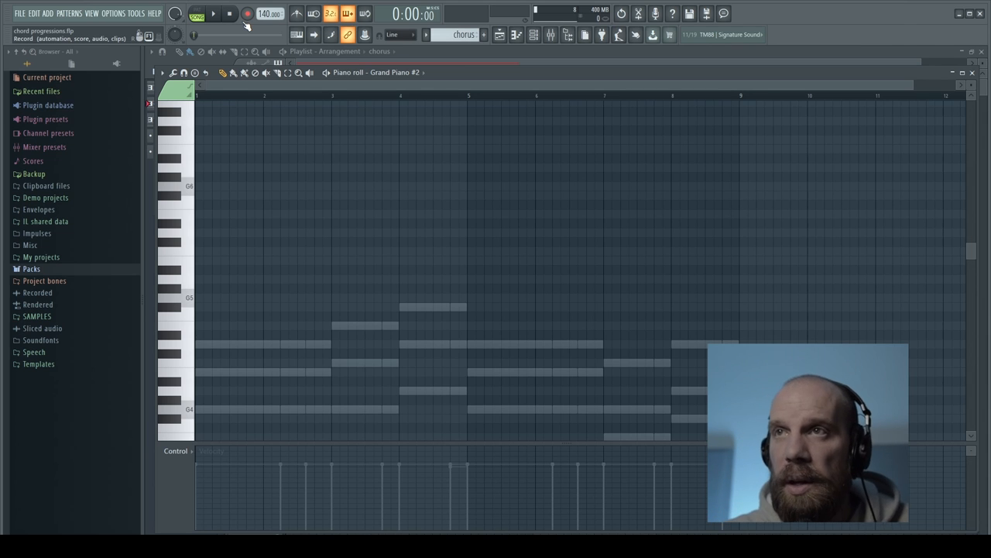
# Step: Arm recording, restart after a false start, and record the piano melody over the ghost chords
pyautogui.click(247, 13)
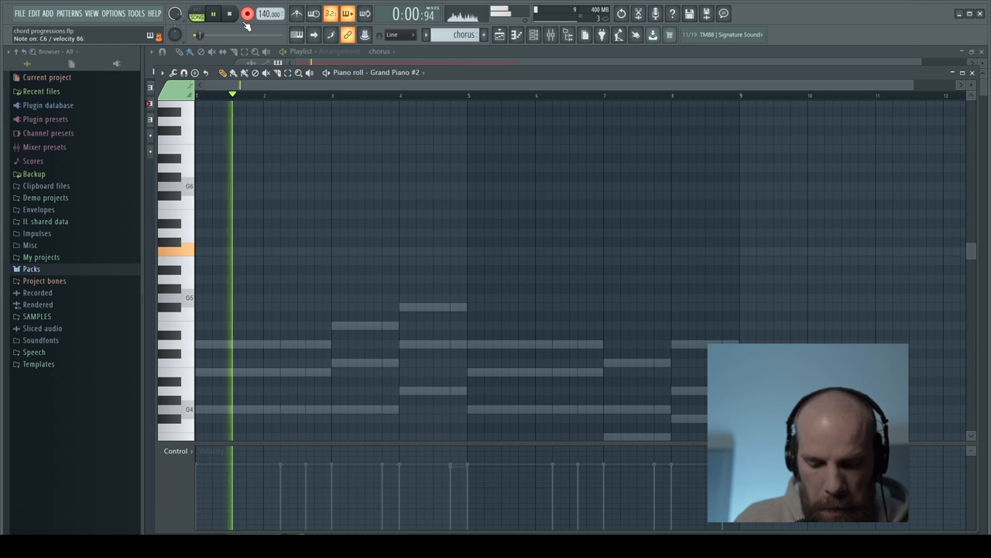
pyautogui.click(229, 14)
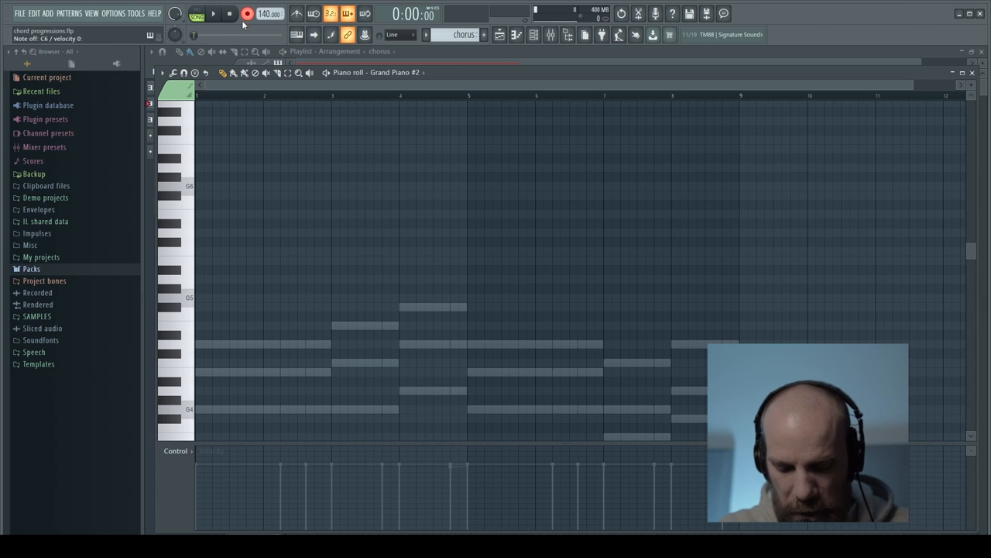
pyautogui.click(213, 14)
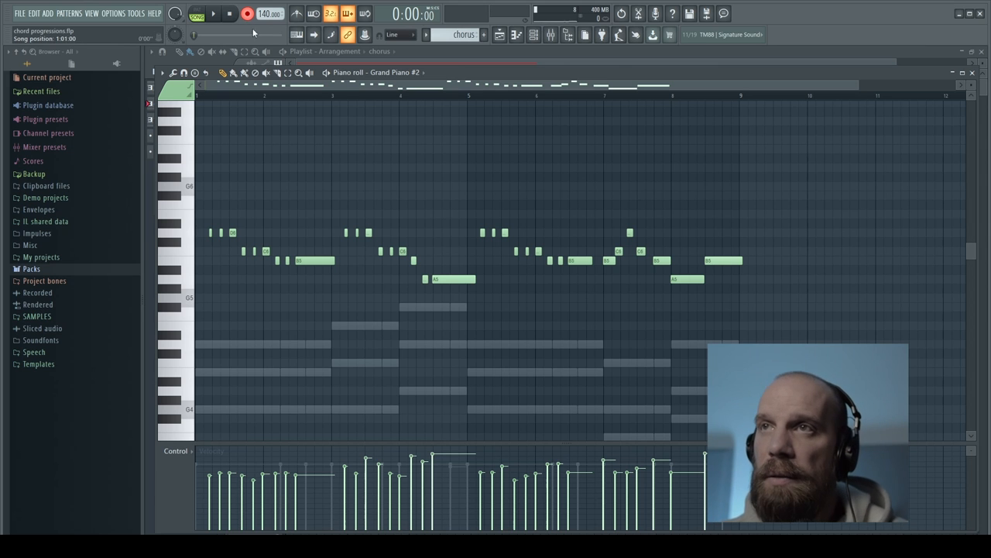
pyautogui.click(229, 14)
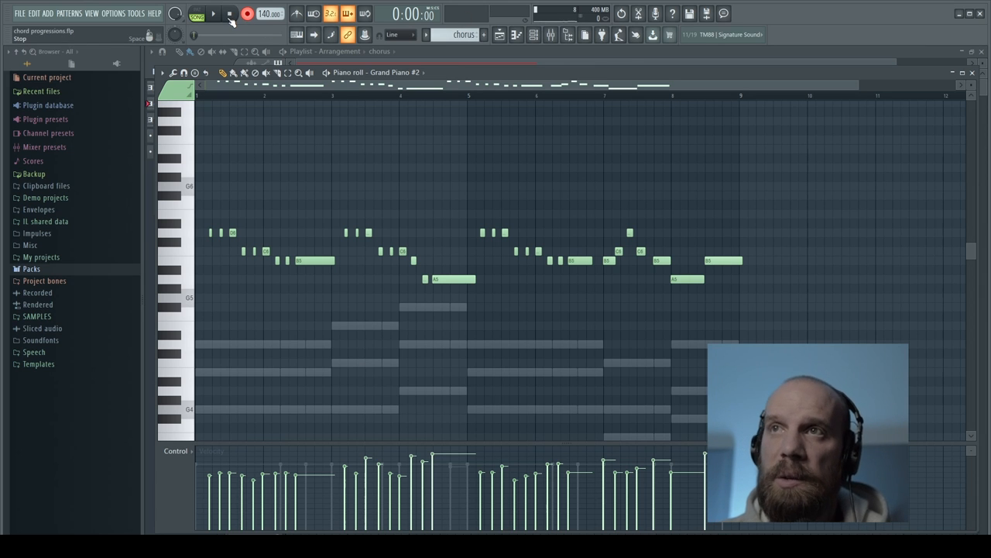
# Step: Close the piano roll and create a new pattern named 'piano roll dump'
pyautogui.click(213, 14)
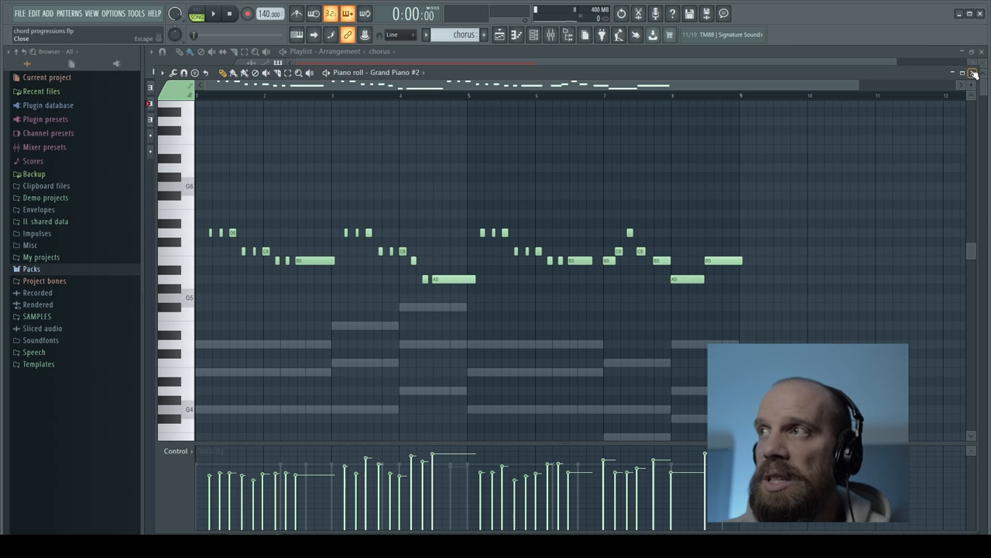
pyautogui.click(975, 72)
pyautogui.write('p')
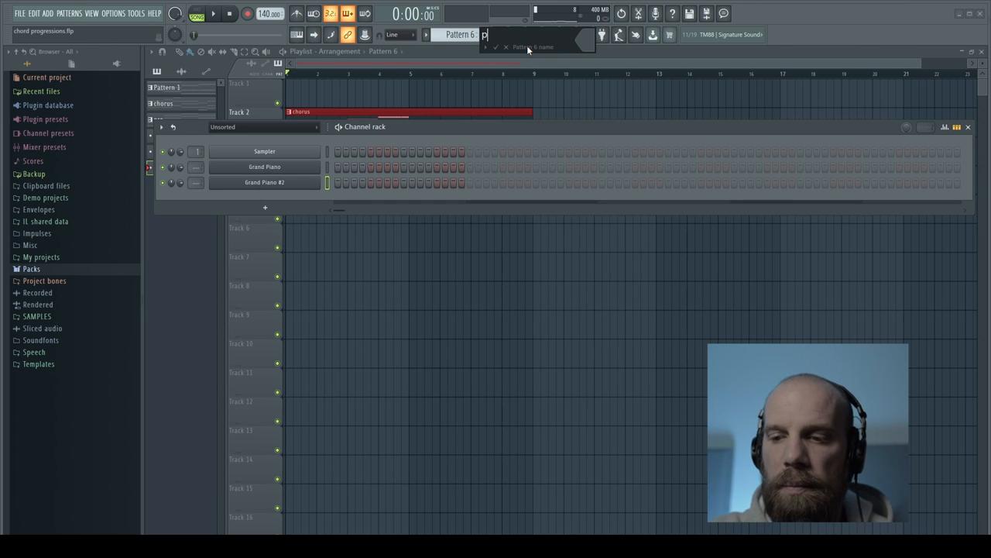
pyautogui.write('iano roll')
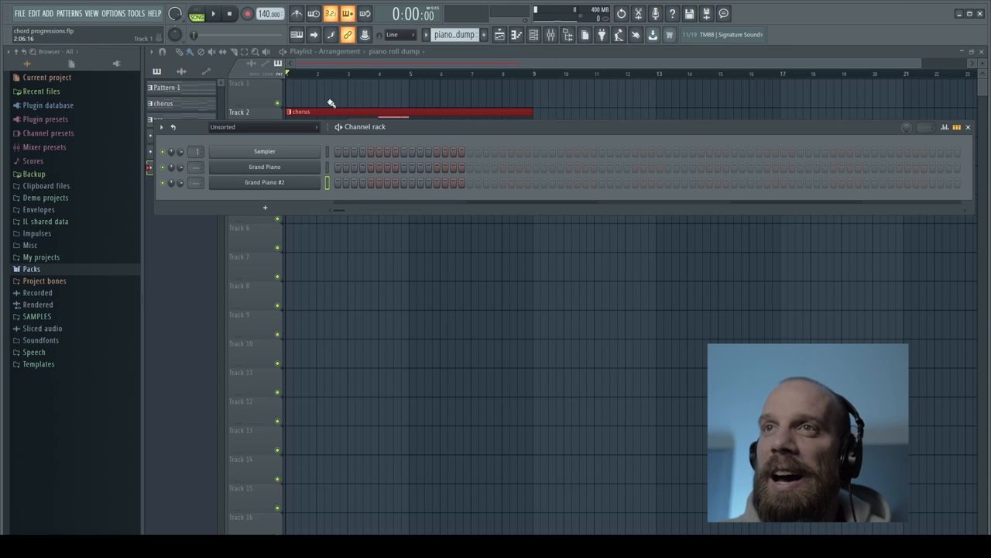
# Step: Open the Tools menu to dump the score log into the selected pattern
pyautogui.click(136, 13)
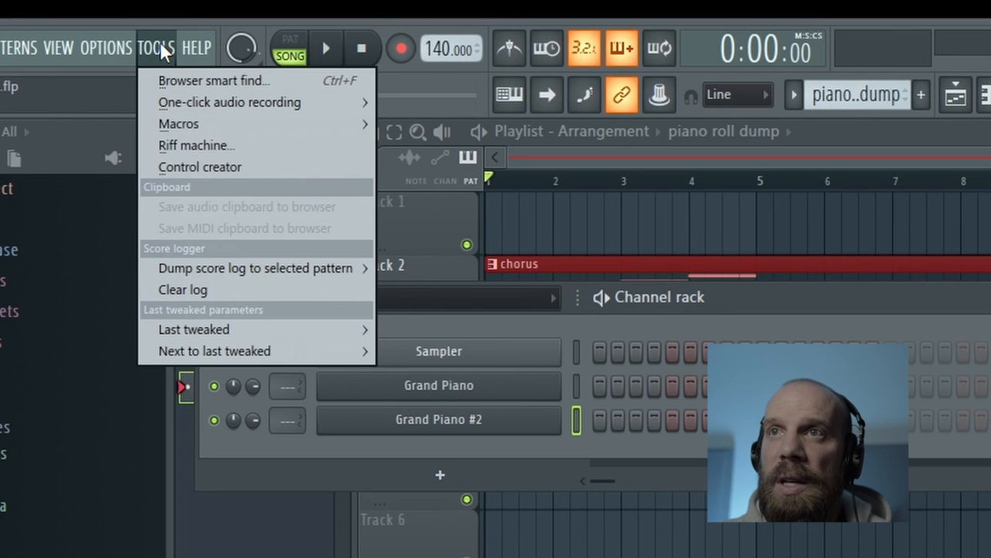
pyautogui.moveTo(255, 268)
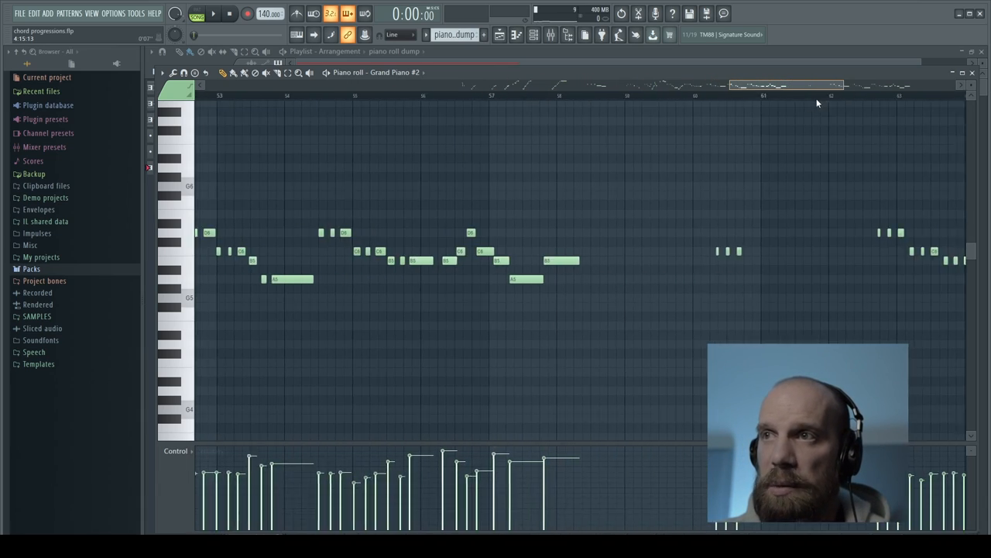
# Step: Marquee-select the notes of the final melody take in the piano roll dump
pyautogui.hscroll(3)
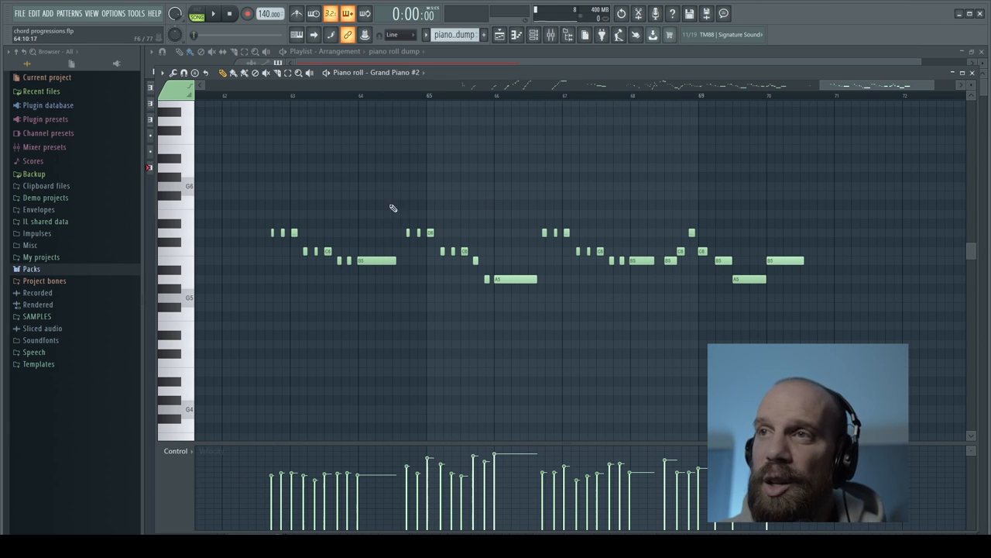
pyautogui.moveTo(257, 170)
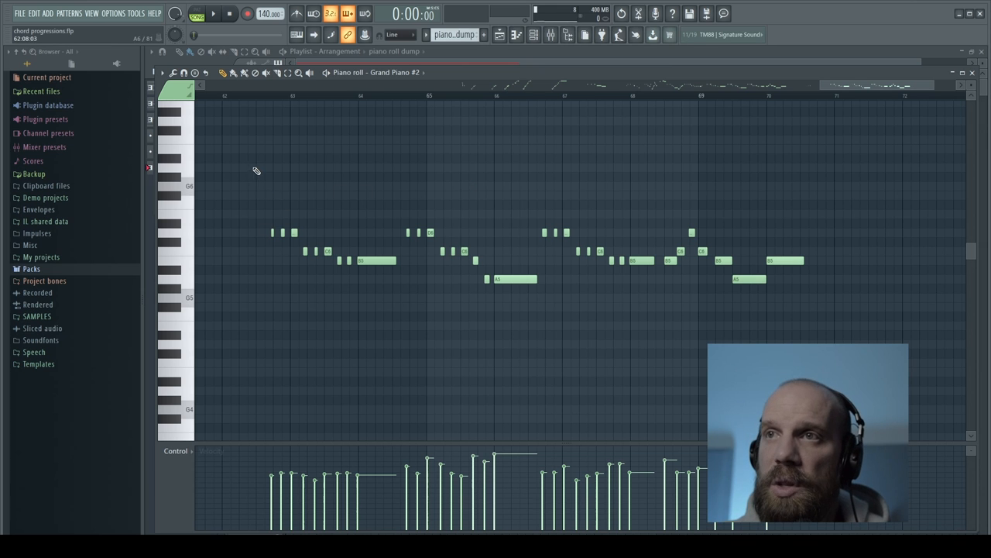
pyautogui.moveTo(250, 163); pyautogui.dragTo(842, 347)
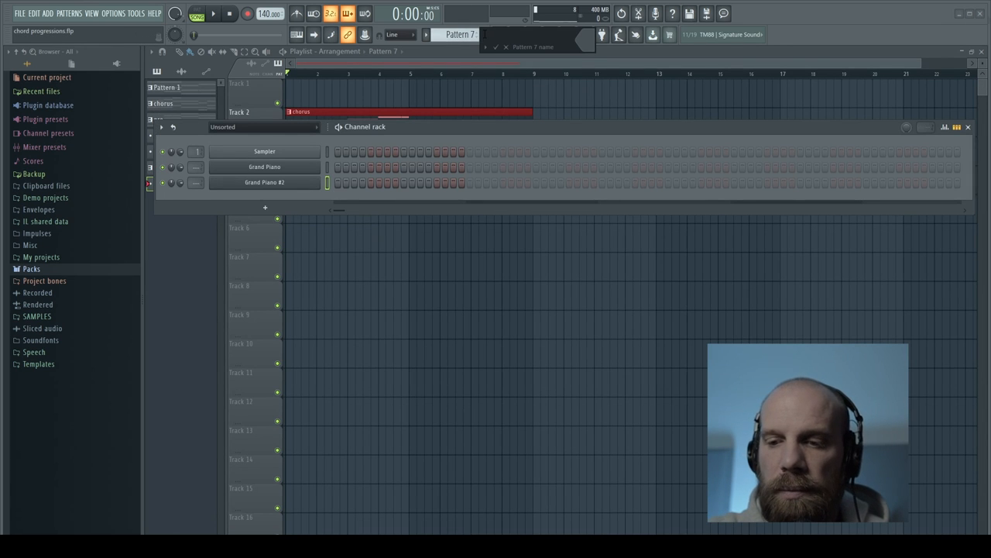
# Step: Name the pattern 'piano melody' and place the recovered take in Grand Piano #2 at bar 1
pyautogui.write('piano melody')
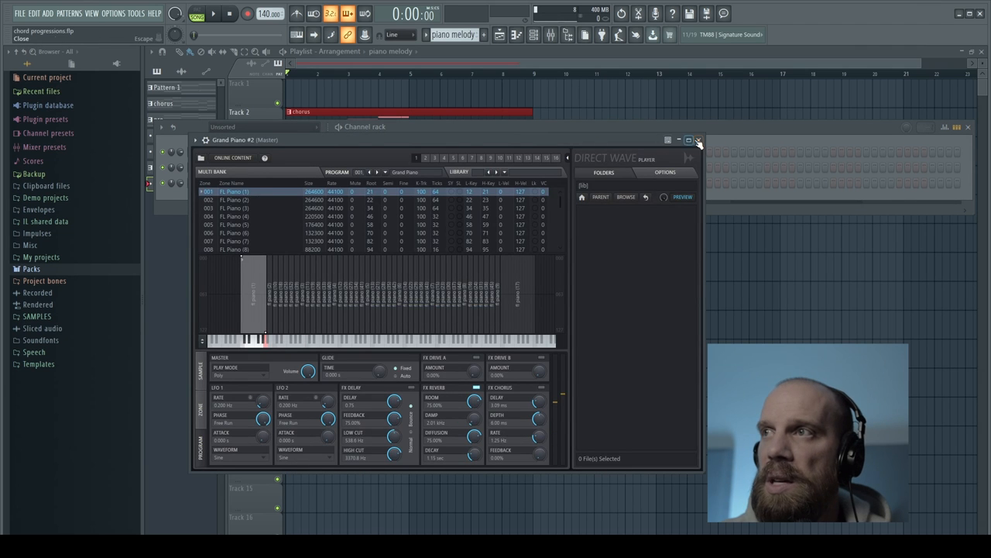
pyautogui.click(698, 140)
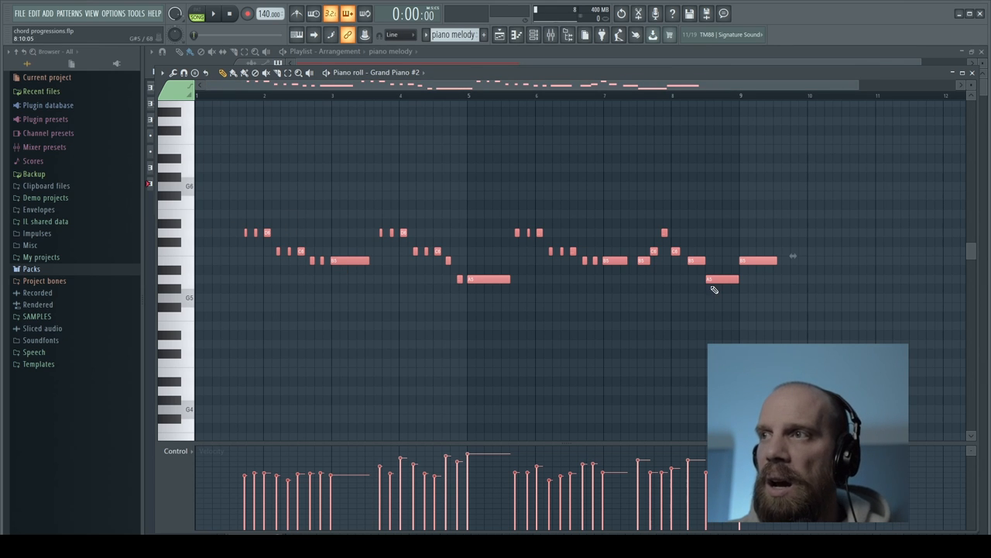
pyautogui.moveTo(236, 194)
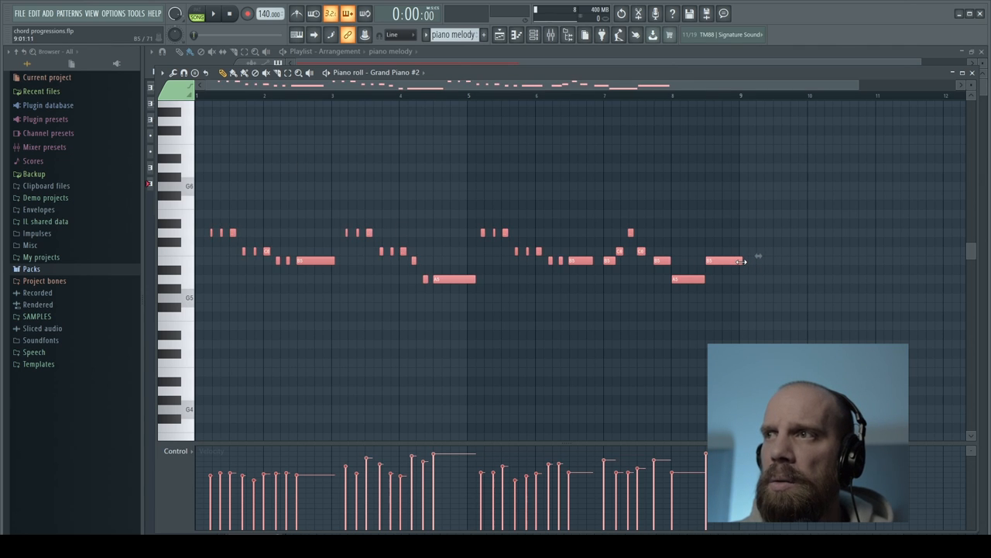
pyautogui.press('ctrl+z')
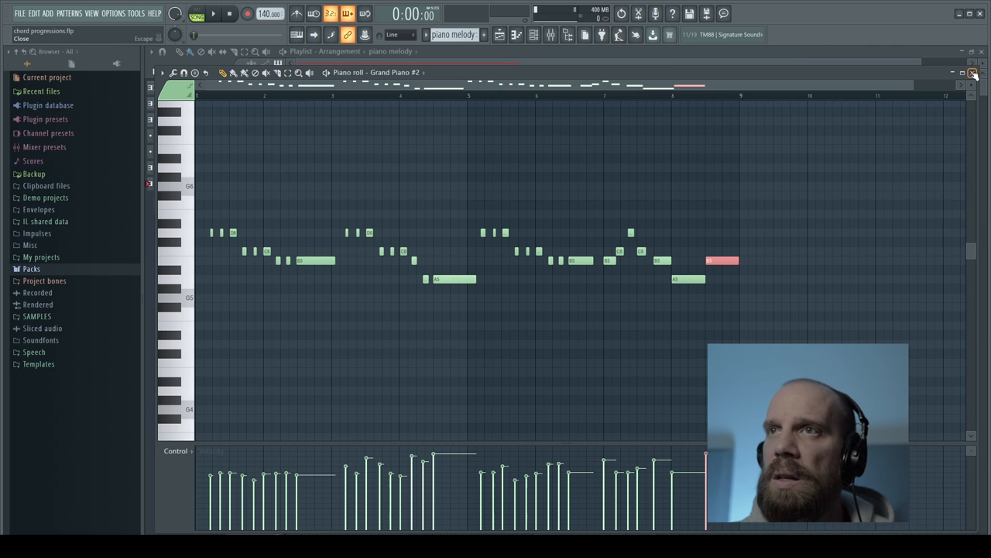
# Step: Place the piano melody clip on Track 1 above the chorus chords, play it back, then stop
pyautogui.click(974, 72)
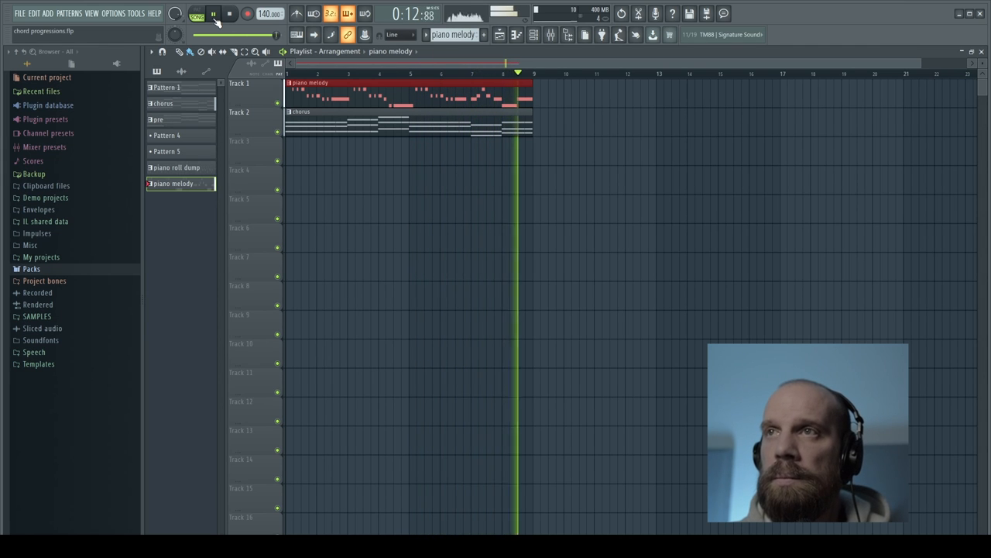
pyautogui.click(229, 14)
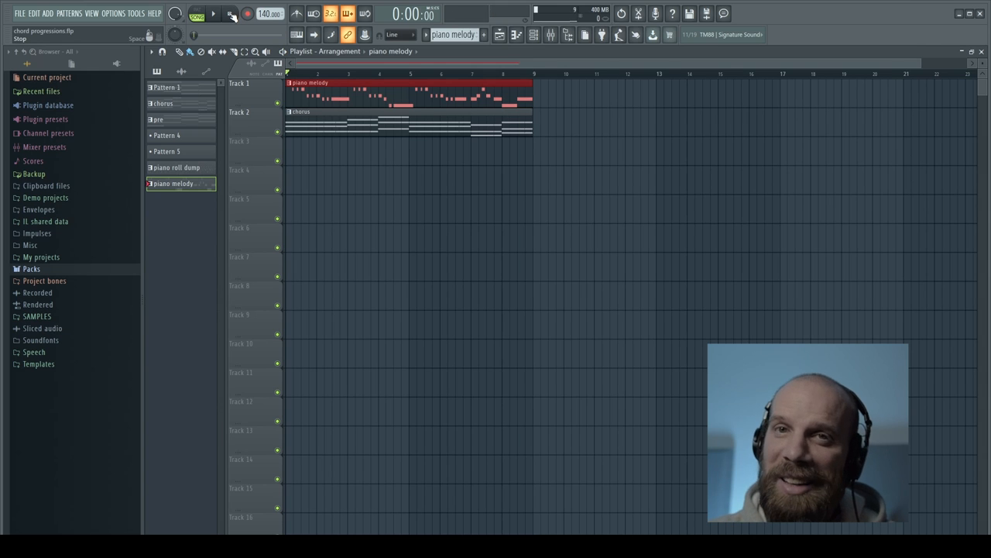